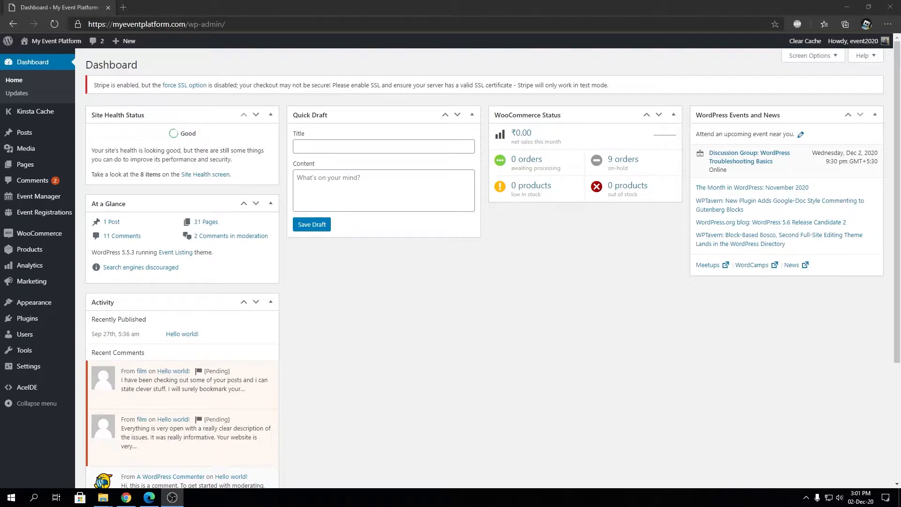
mouse_move(568, 333)
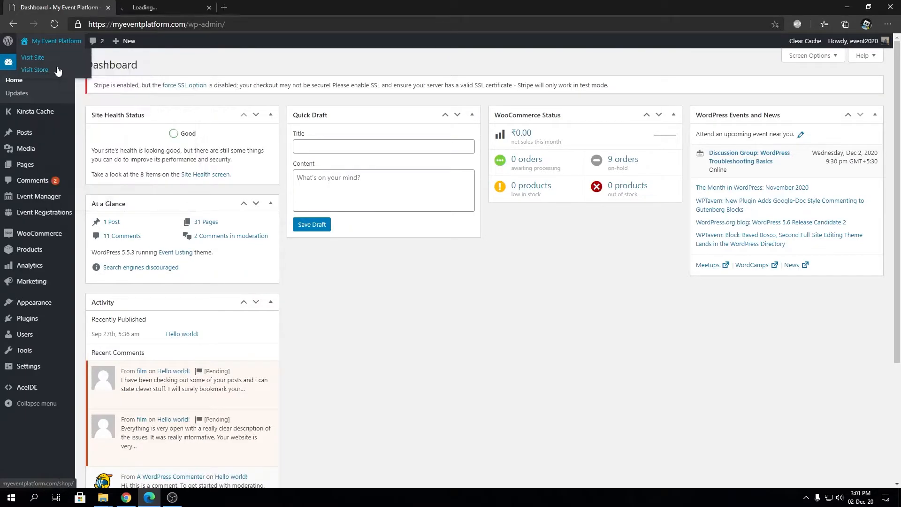
- Browse the site's Events listing, then start a new page from the New menu
click(33, 58)
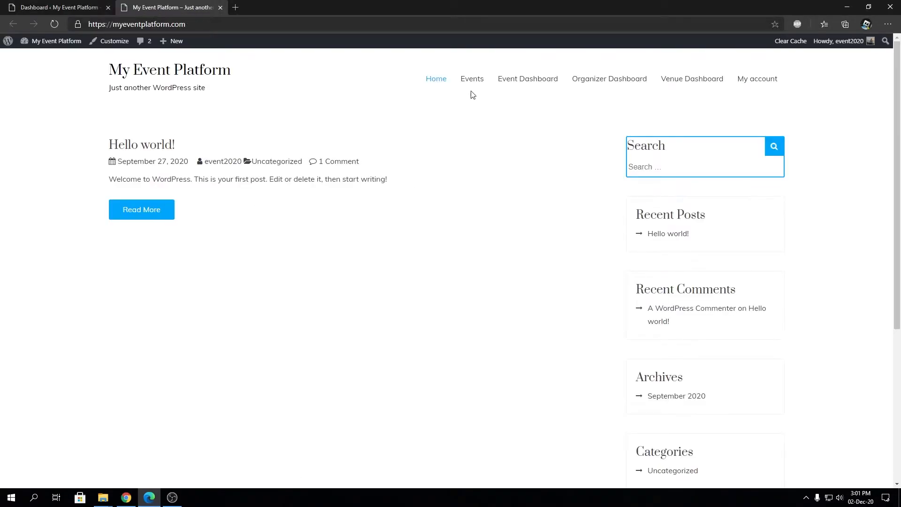
click(472, 79)
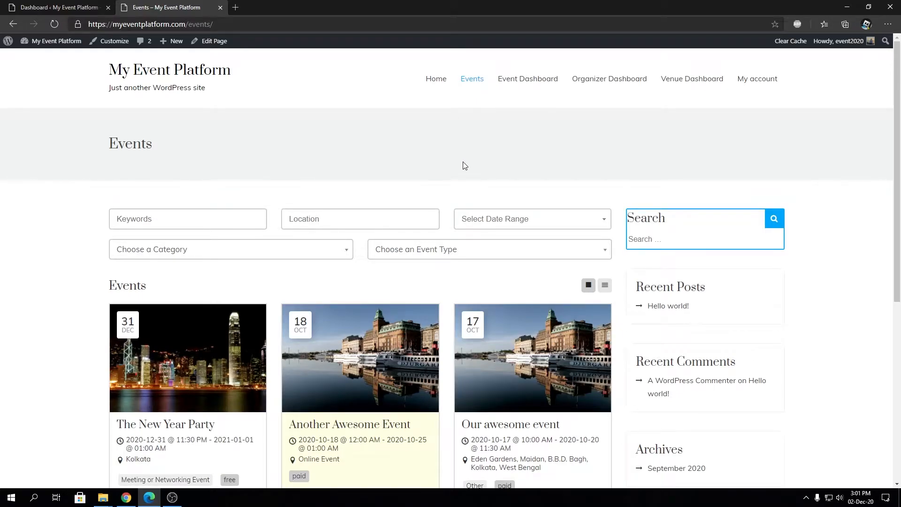
mouse_move(442, 288)
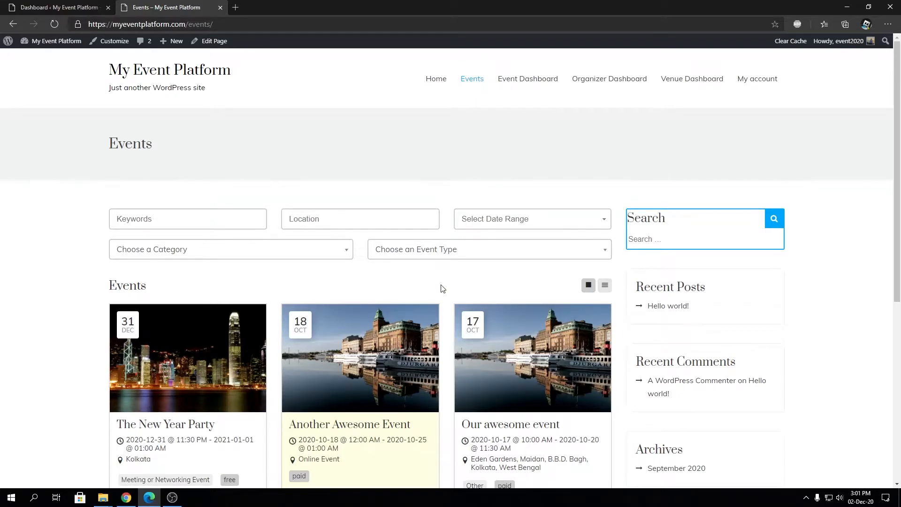
scroll(down, 3)
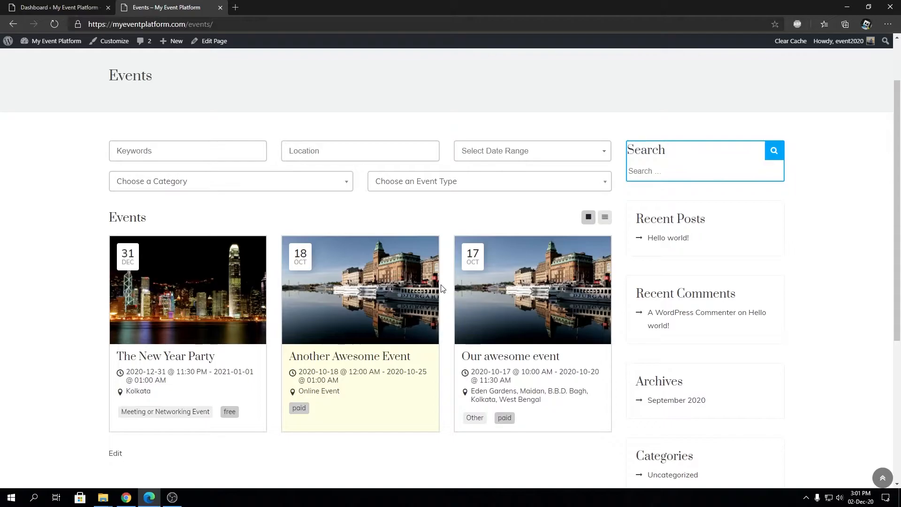
mouse_move(242, 159)
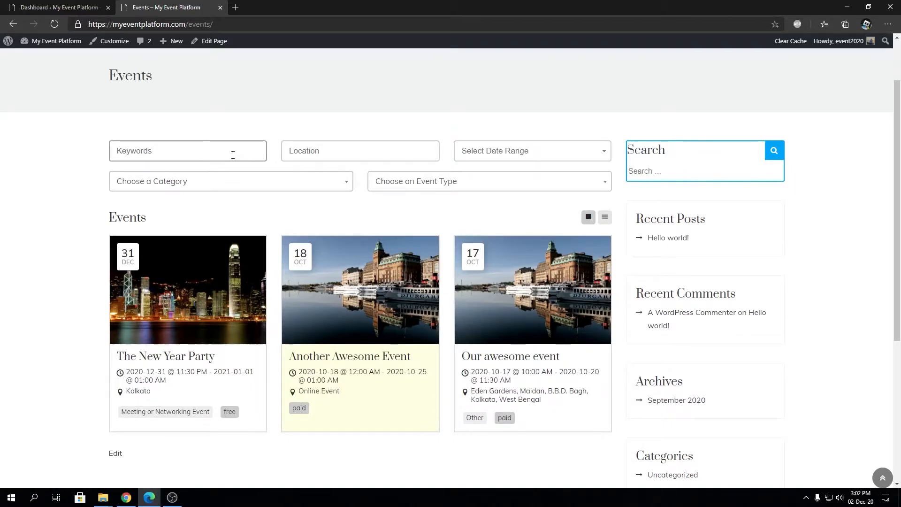
mouse_move(530, 210)
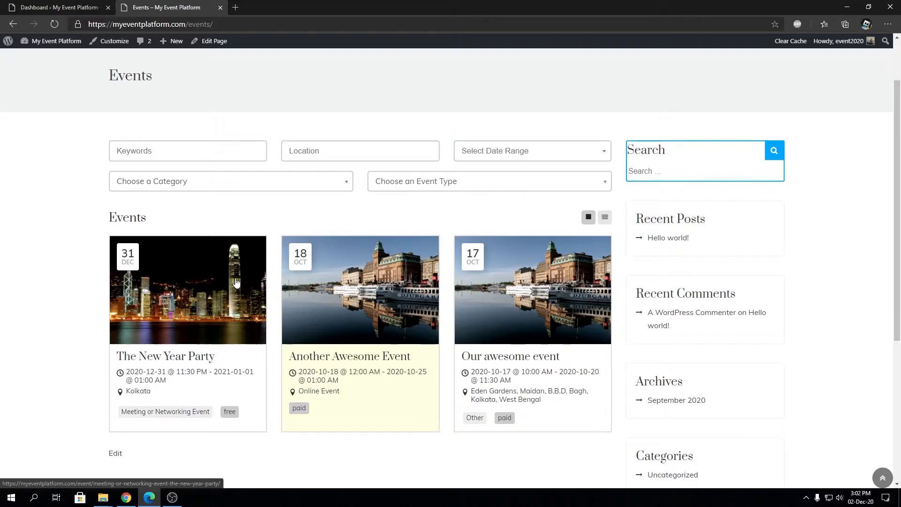
mouse_move(57, 7)
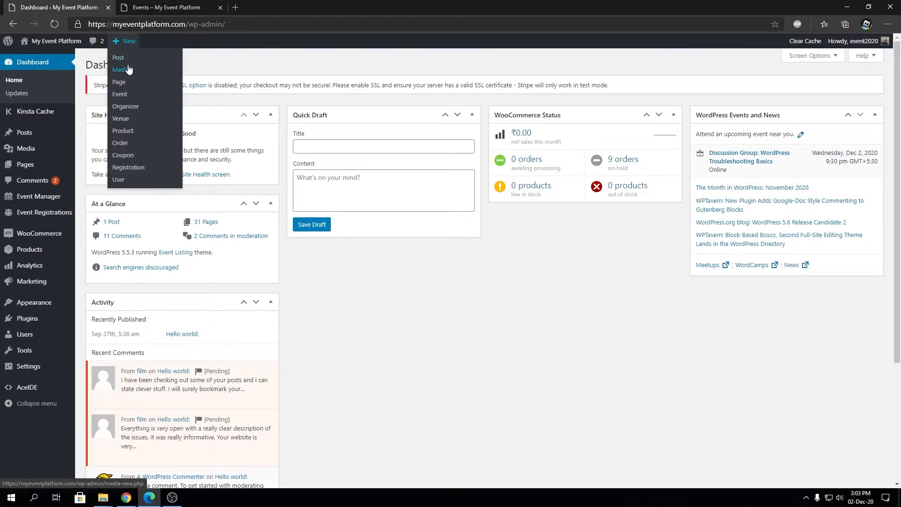
click(118, 82)
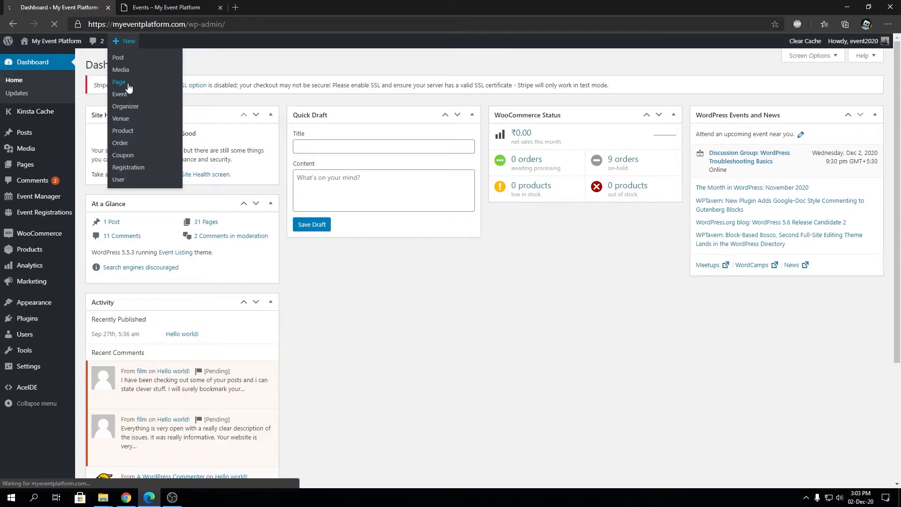
click(119, 82)
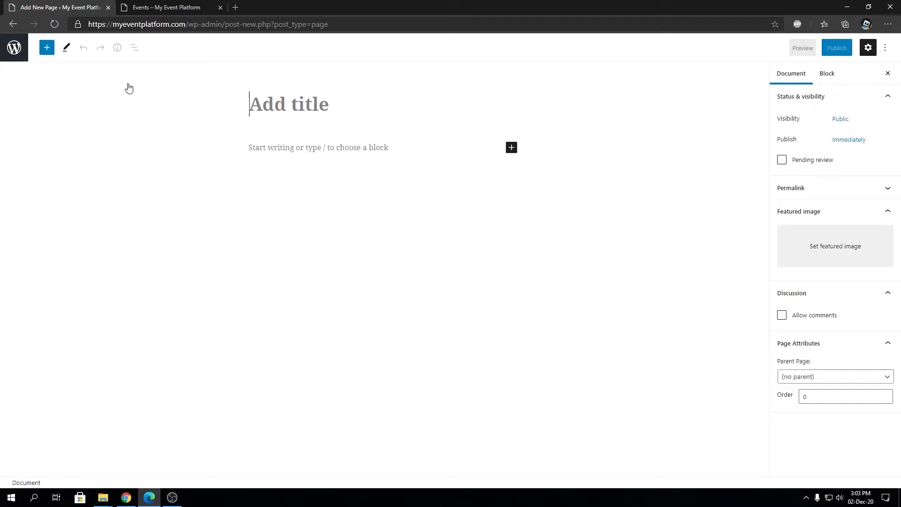
mouse_move(196, 105)
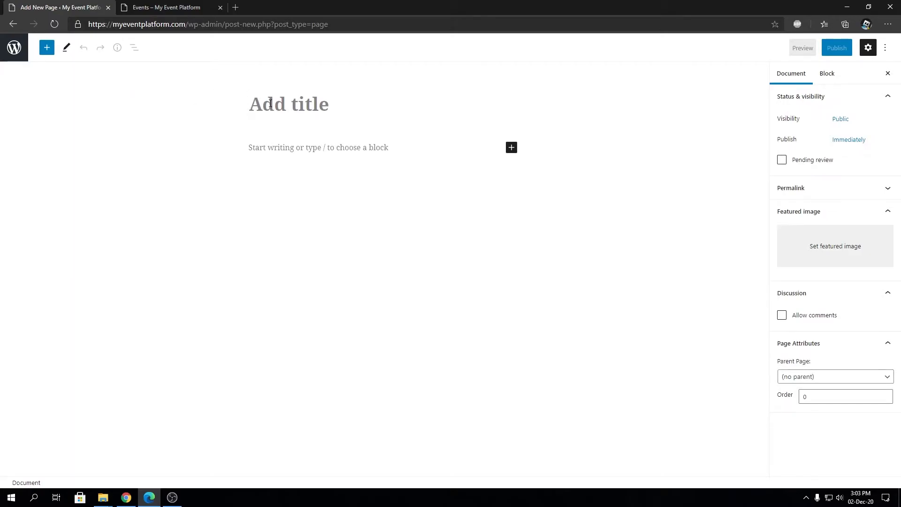
- Title the new page 'Past Events'
text(Past)
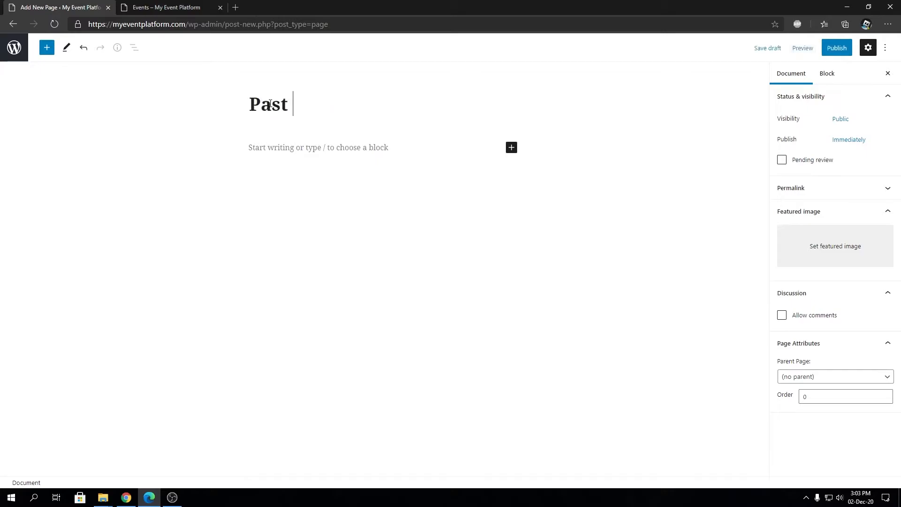
text(Events)
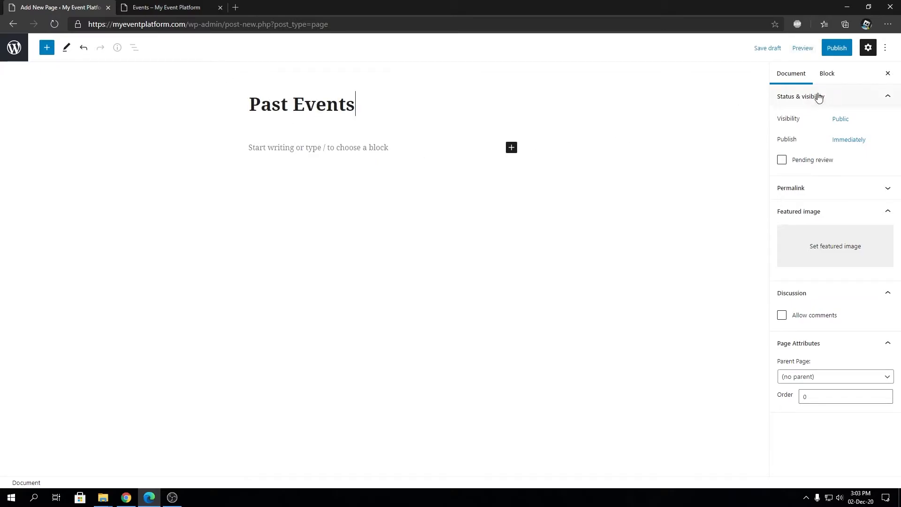
click(885, 47)
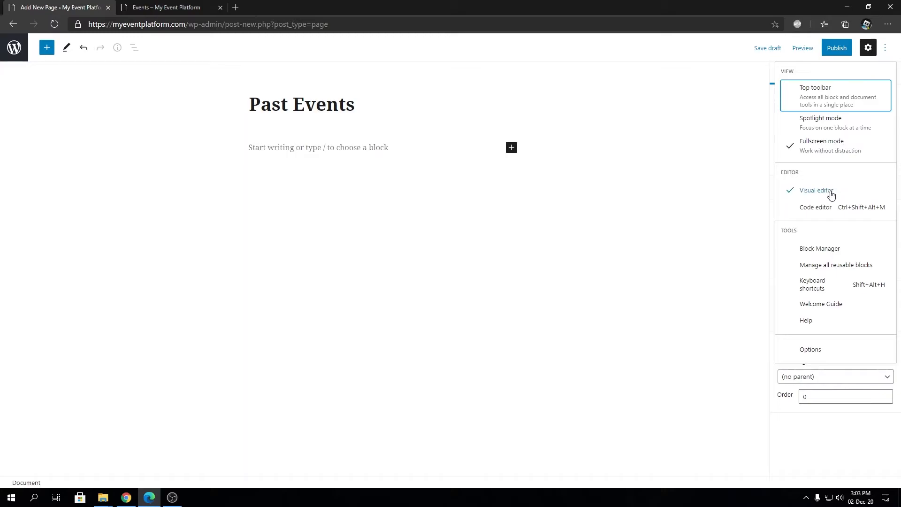
- Switch to the code editor and enter the [past_events] shortcode as the page content
click(815, 207)
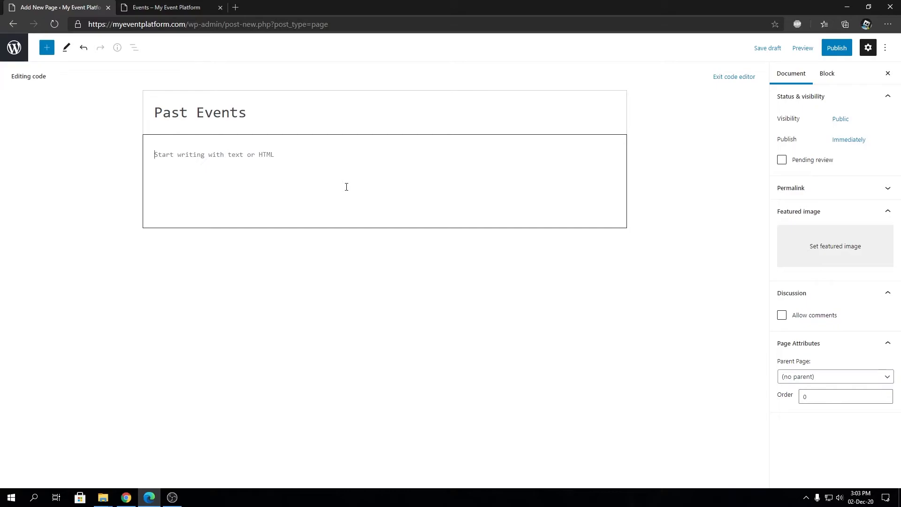
text([])
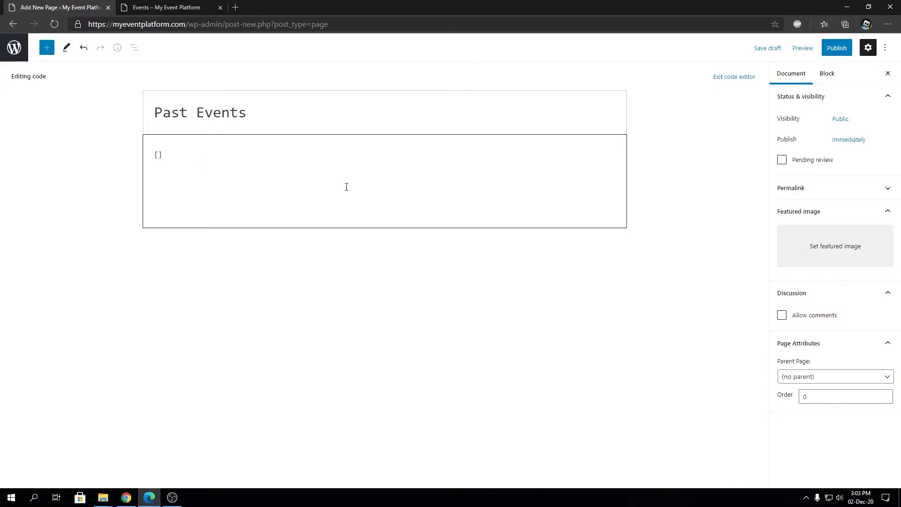
text(past_events)
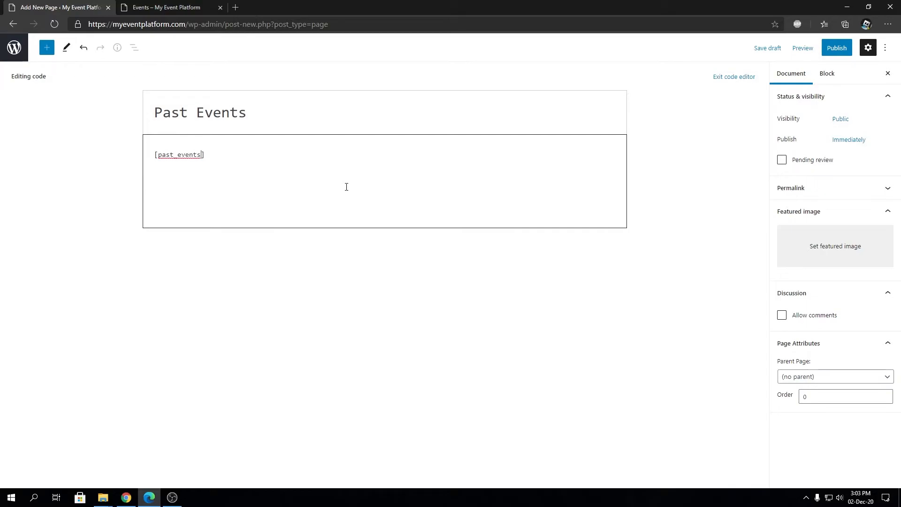
mouse_move(338, 191)
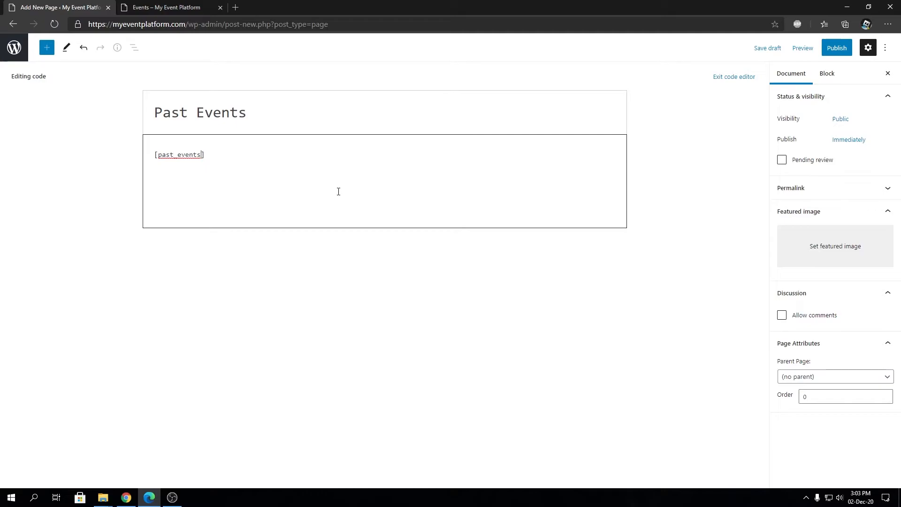
mouse_move(829, 63)
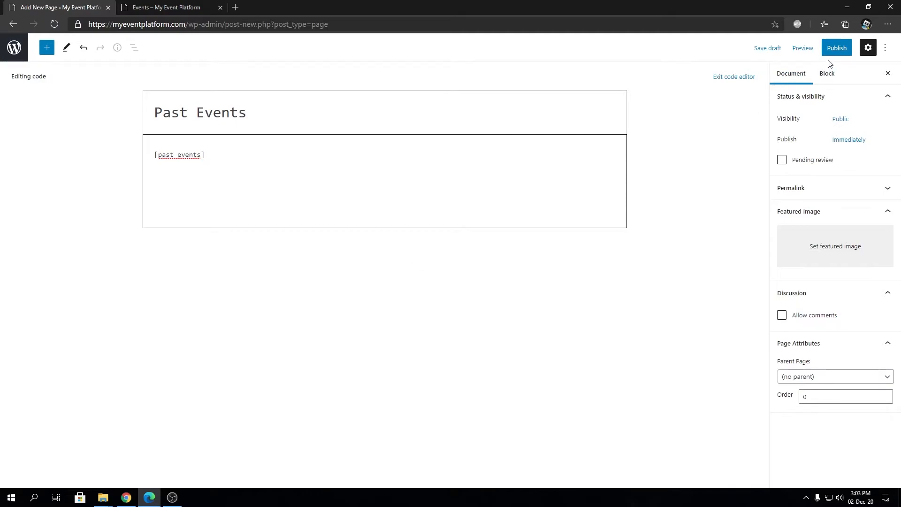
- Publish the page and open its live view in a new tab
click(835, 48)
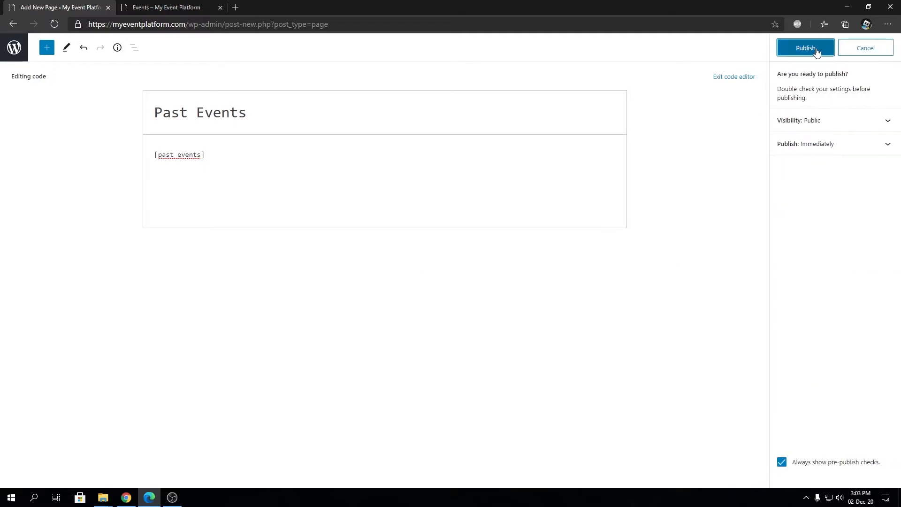
right_click(834, 151)
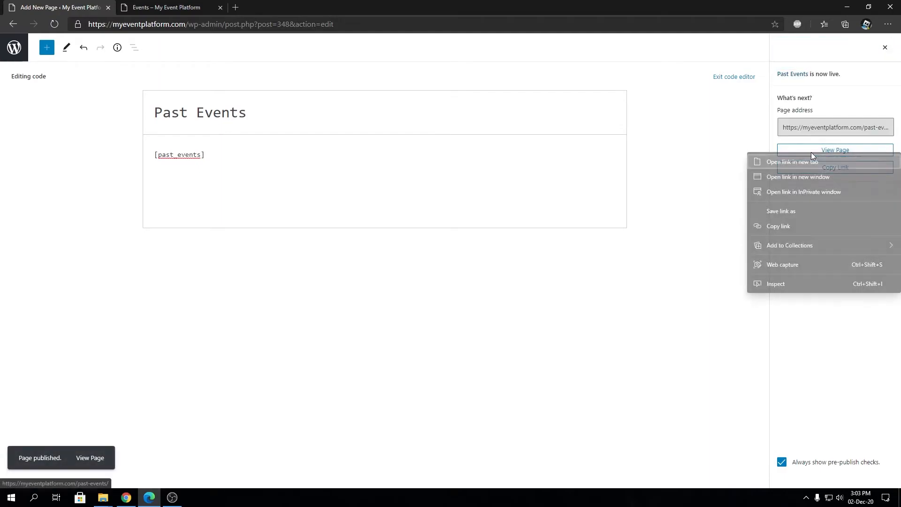
click(791, 162)
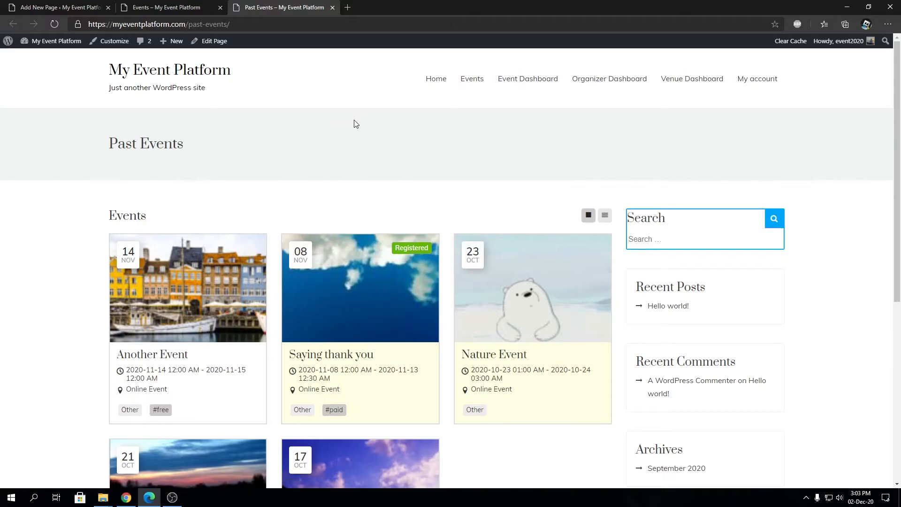
scroll(down, 3)
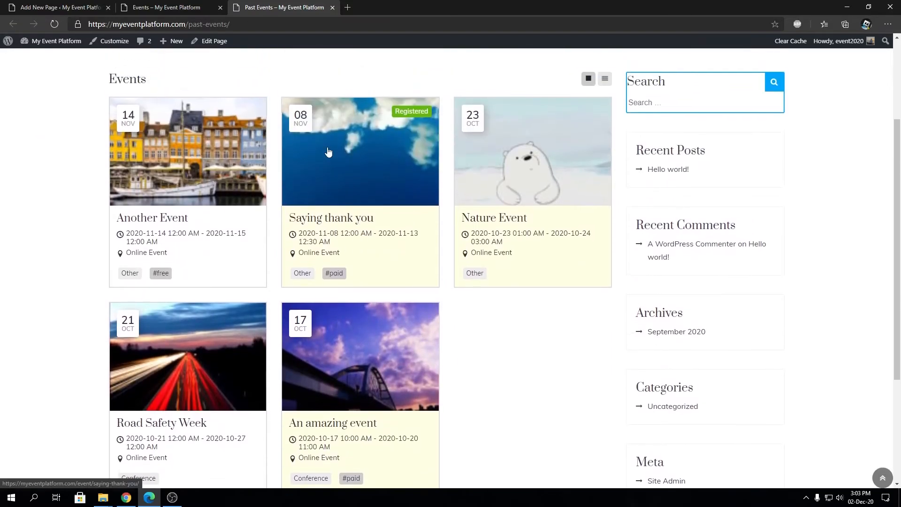
mouse_move(413, 195)
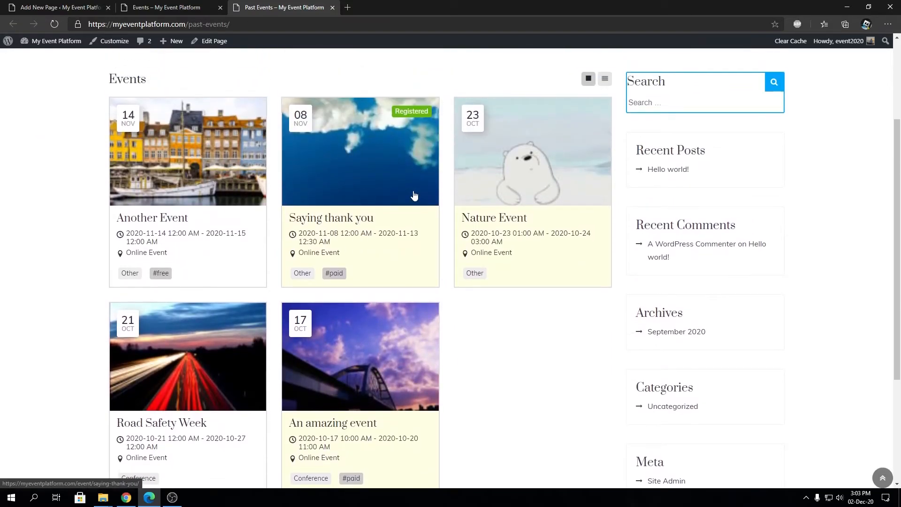
mouse_move(511, 217)
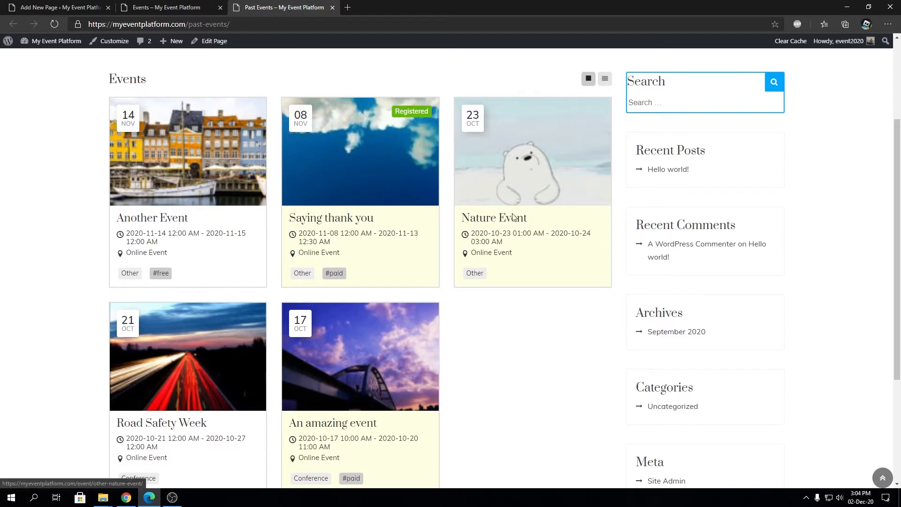
mouse_move(566, 119)
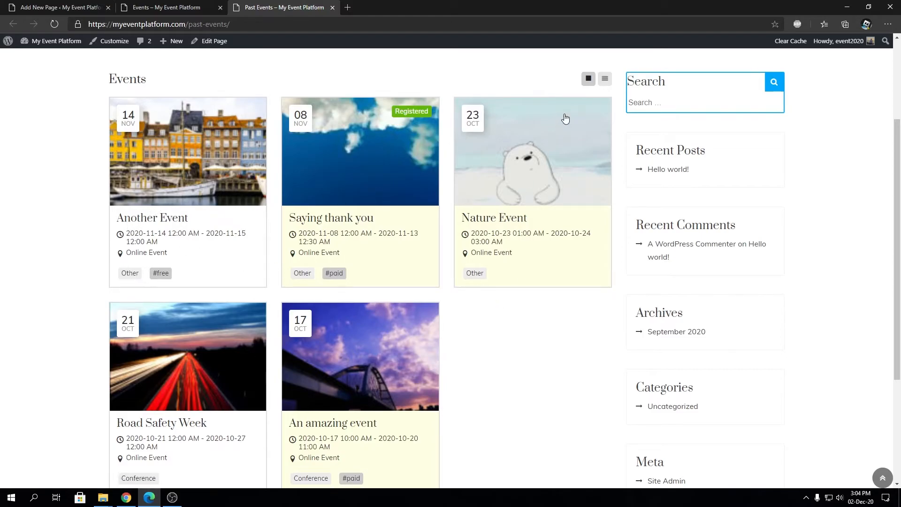
click(604, 79)
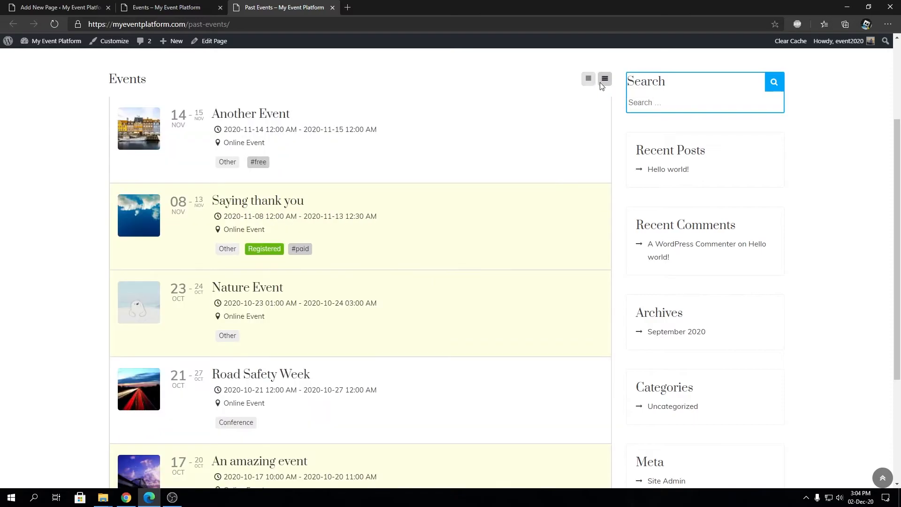
mouse_move(581, 102)
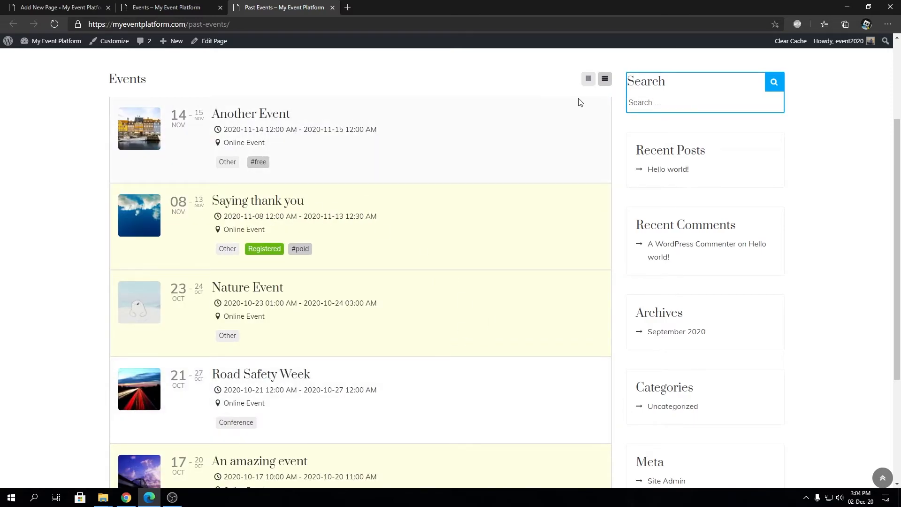
click(588, 78)
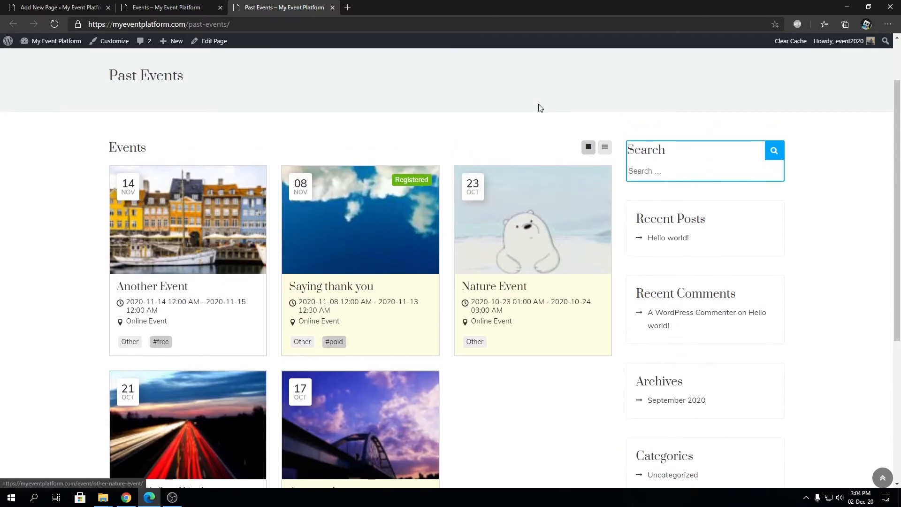
mouse_move(411, 188)
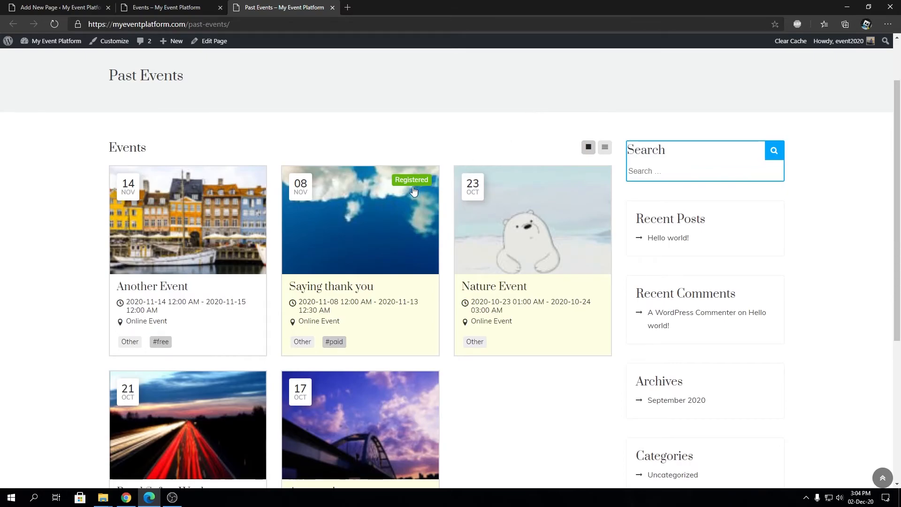
mouse_move(336, 205)
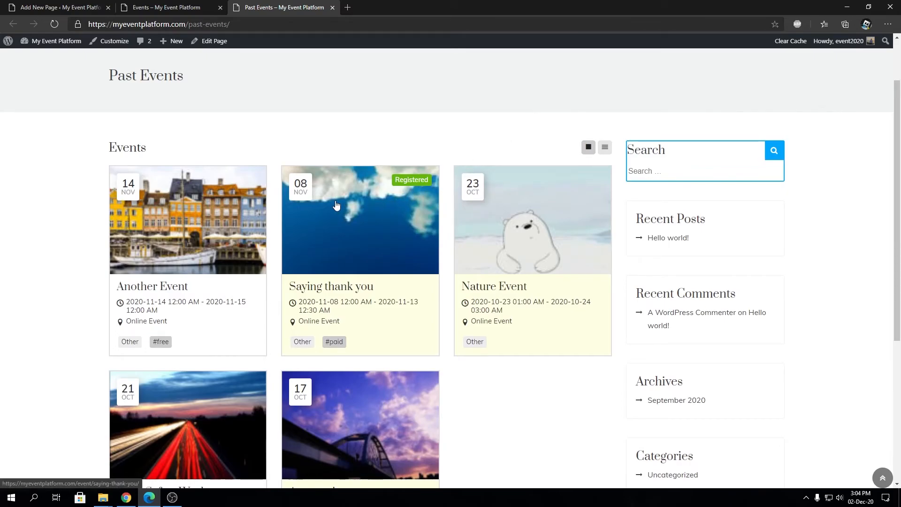
mouse_move(551, 236)
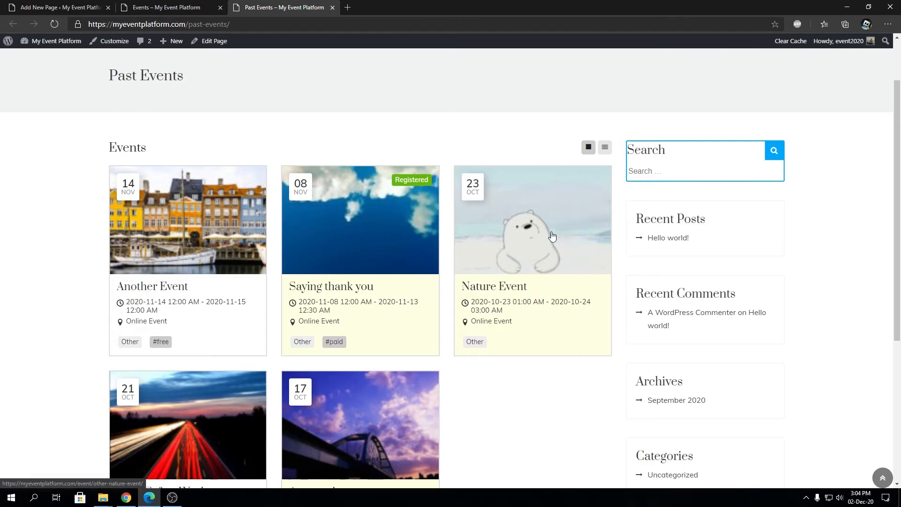
- Compare with the Events tab, then return to the Past Events page editor
click(167, 8)
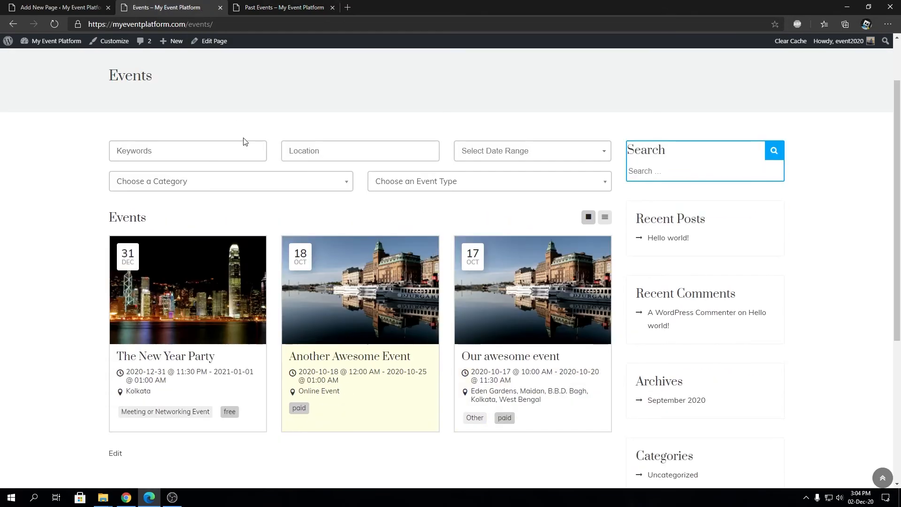
click(281, 7)
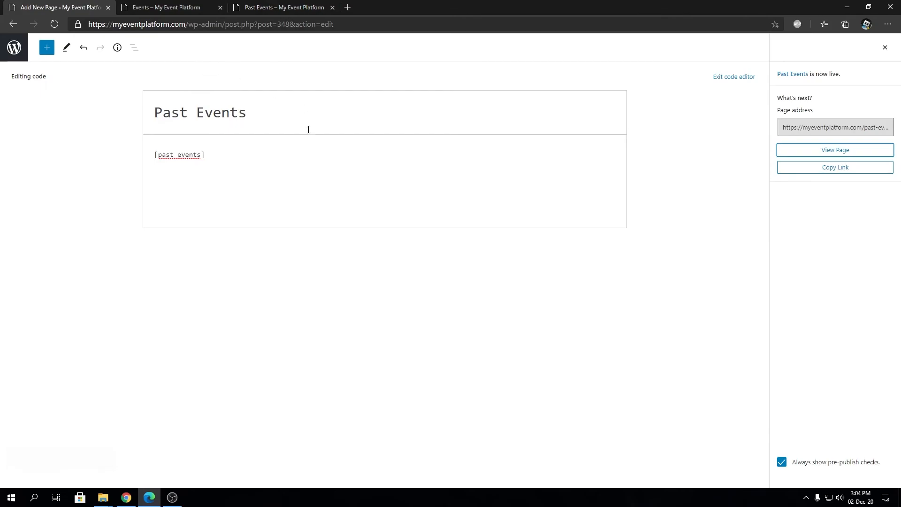
mouse_move(256, 149)
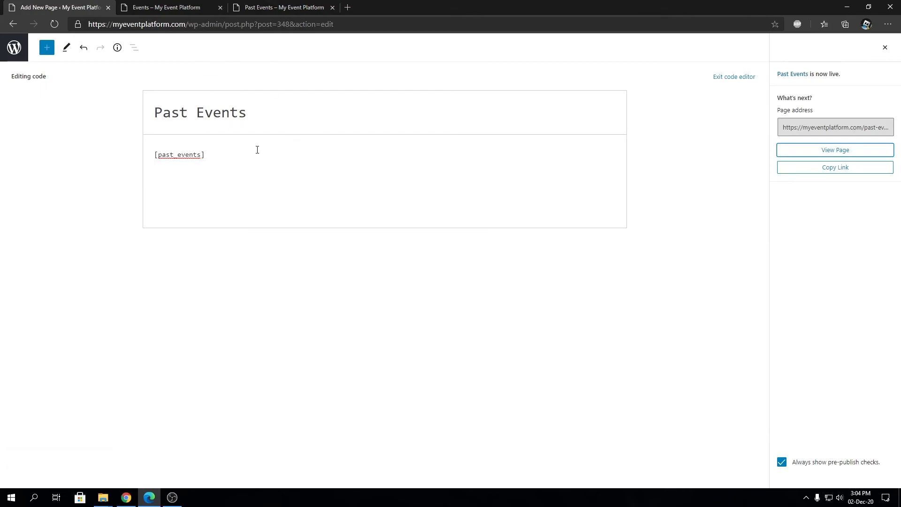